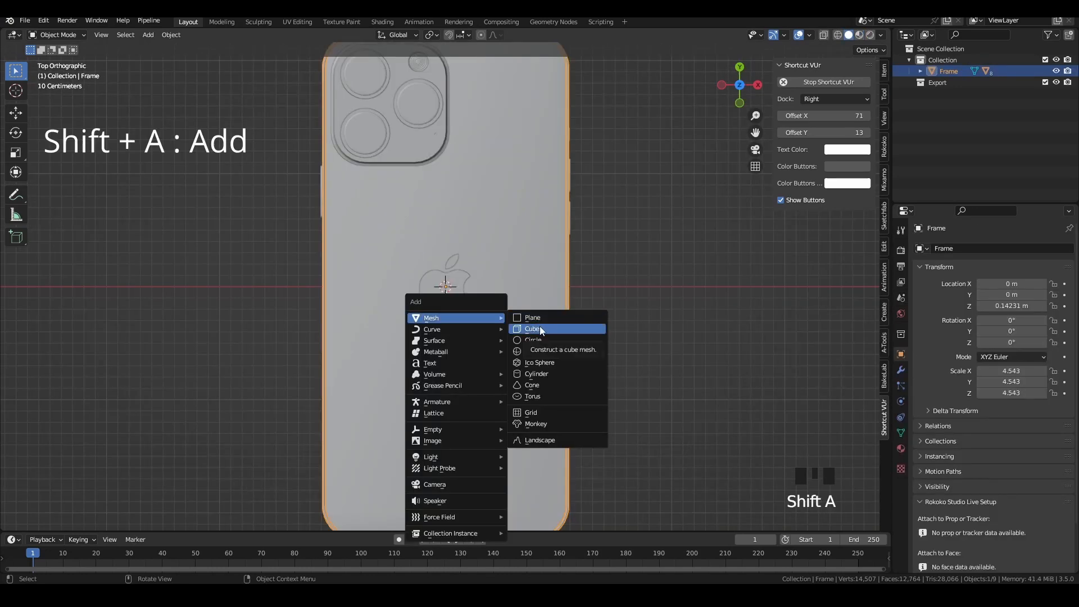
Add a cube, scale it to cover the reference phone, and enable the Bool Tool add-on
{"action": "left_click", "coordinate": [533, 328]}
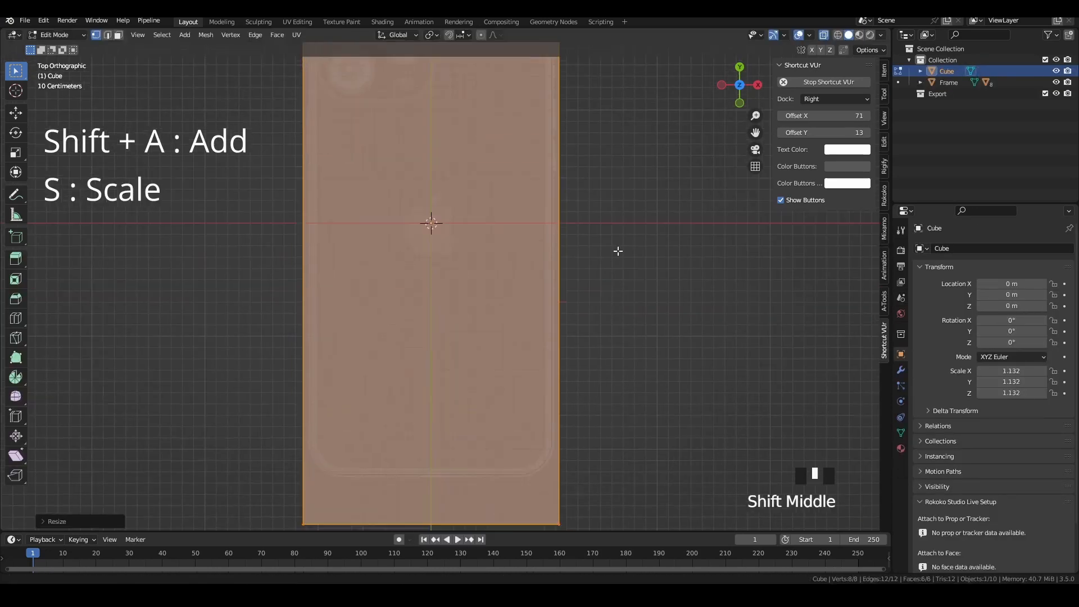
{"action": "key", "text": "g"}
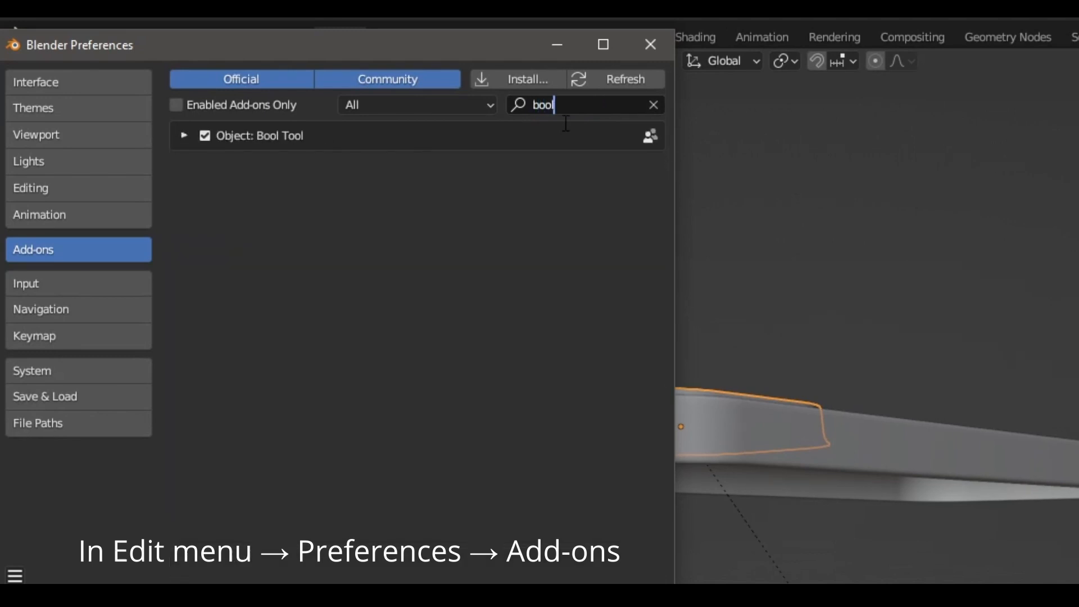
{"action": "left_click", "coordinate": [184, 135]}
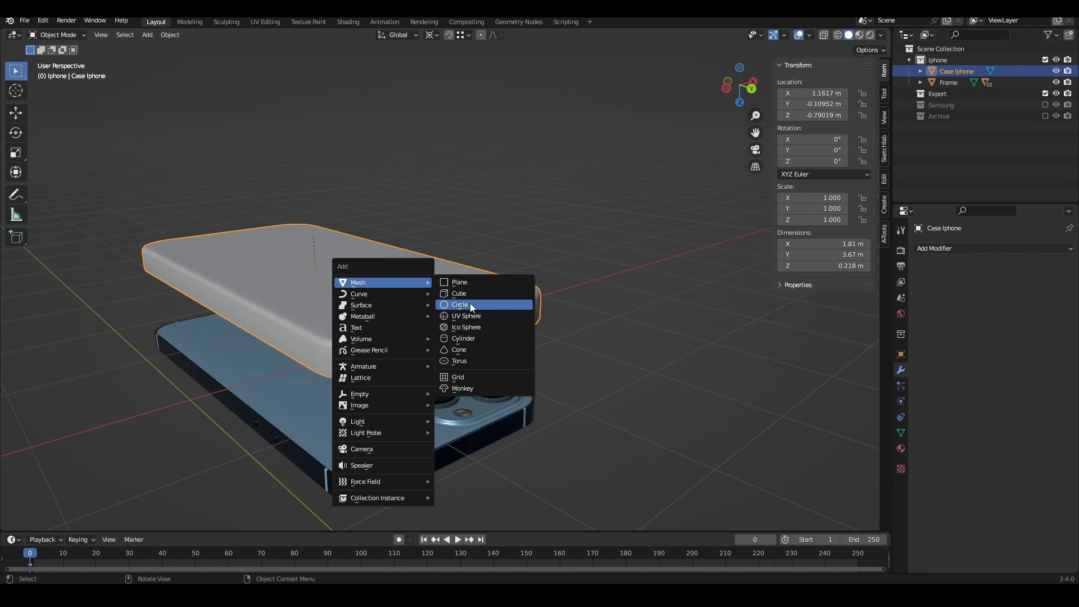
Add a new cube primitive to place over the phone's camera bump
{"action": "left_click", "coordinate": [459, 305]}
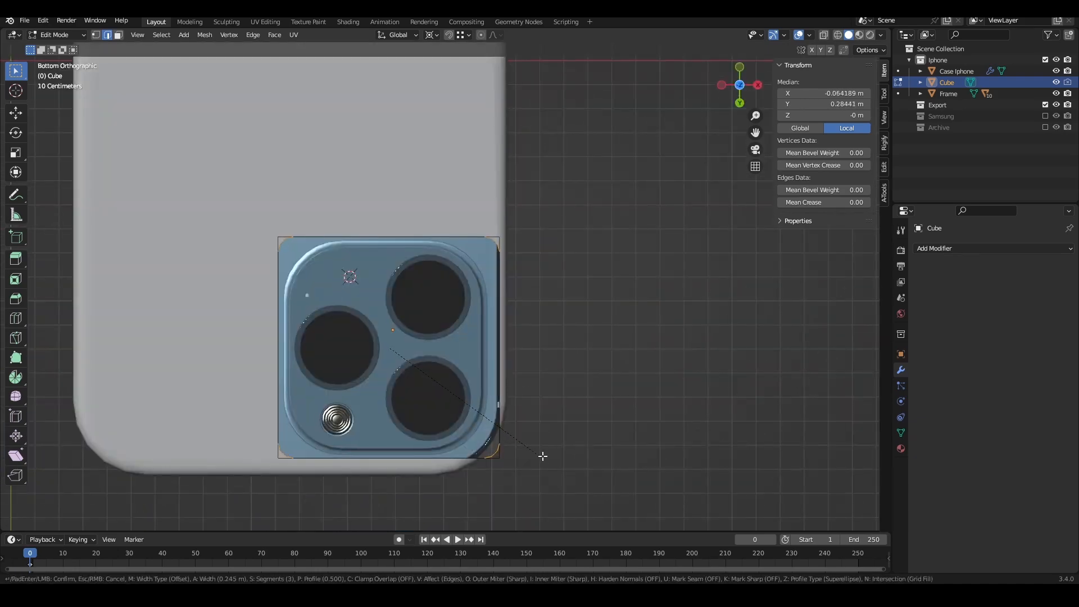
Confirm the corner bevel, then rotate the round hole around the X axis across the case edge
{"action": "key", "text": "Shift+D"}
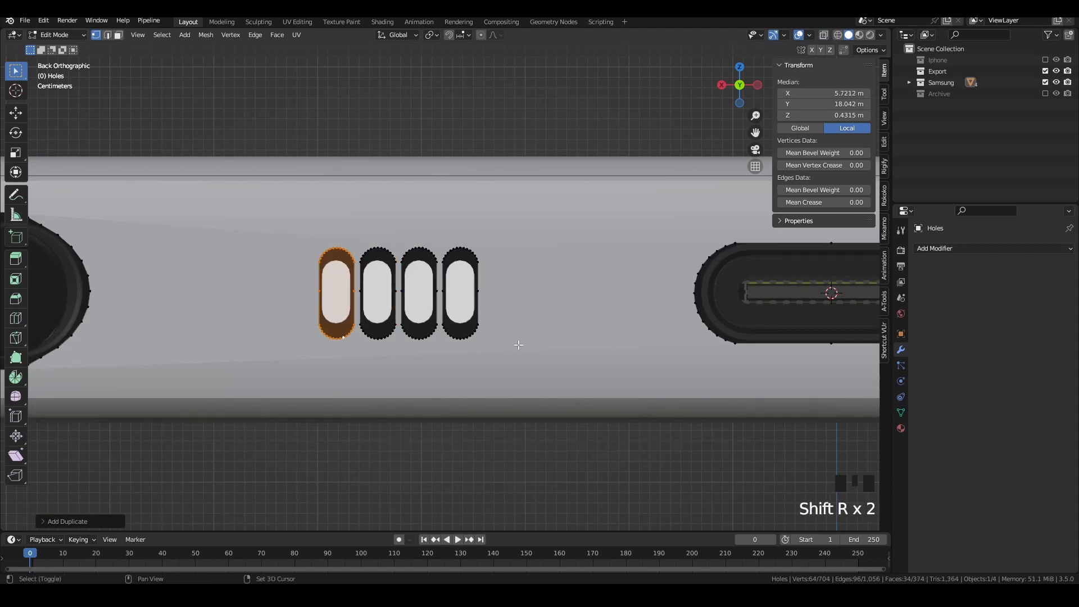
{"action": "key", "text": "r"}
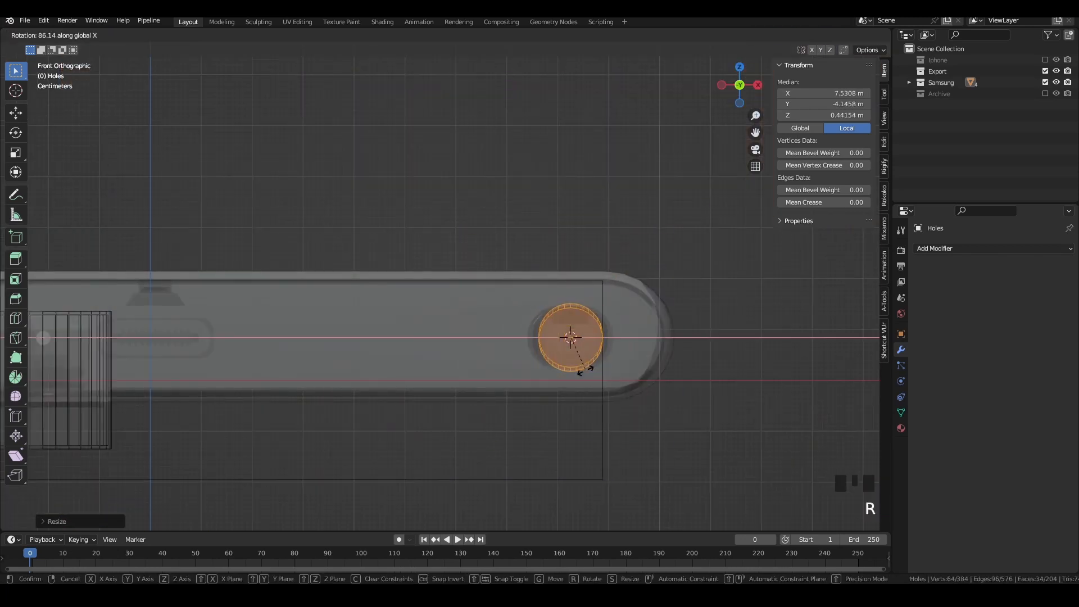